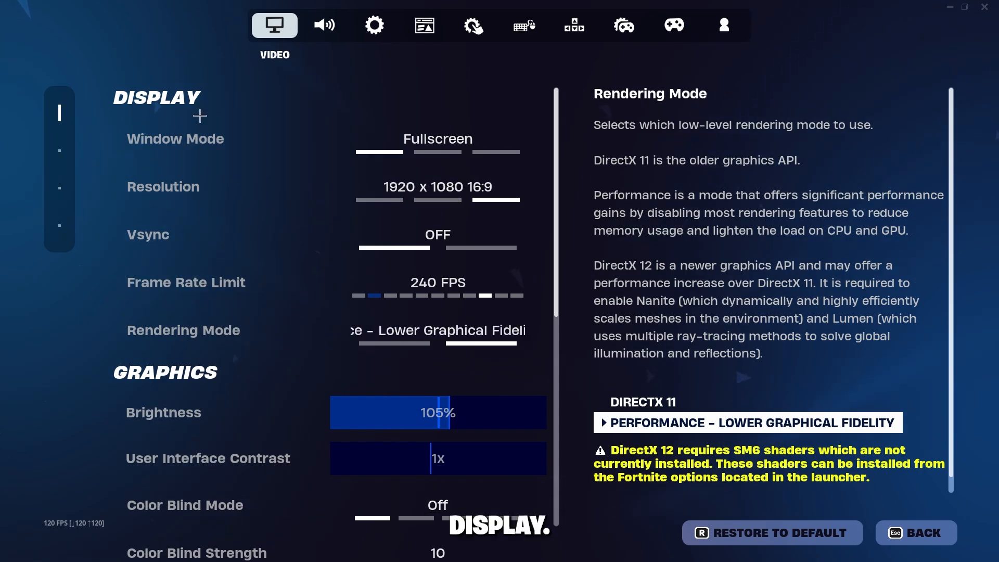
{"action": "mouse_move", "coordinate": [179, 323]}
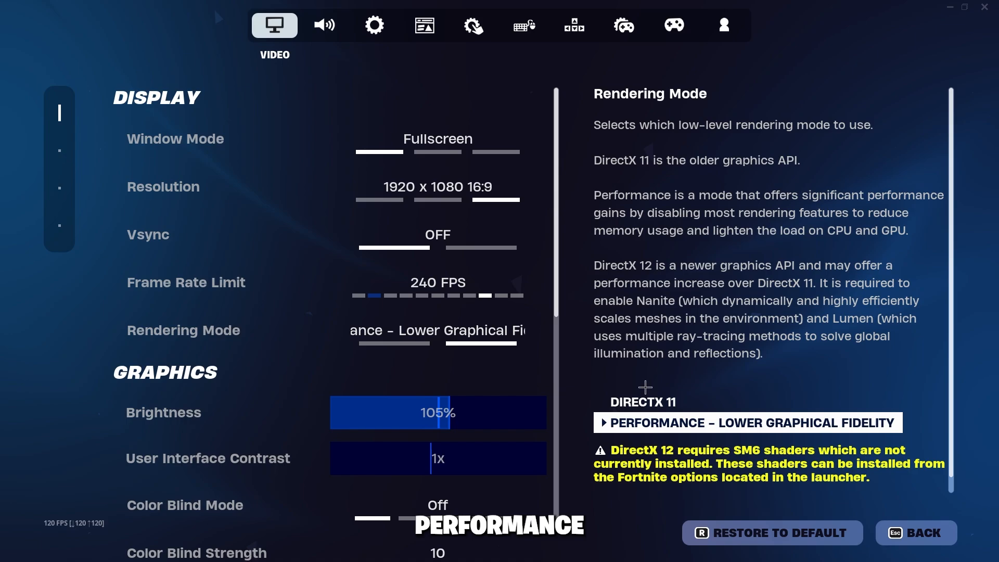
Step: Switch Fortnite's Rendering Mode to DirectX 11 and apply it
{"action": "left_click", "coordinate": [341, 331]}
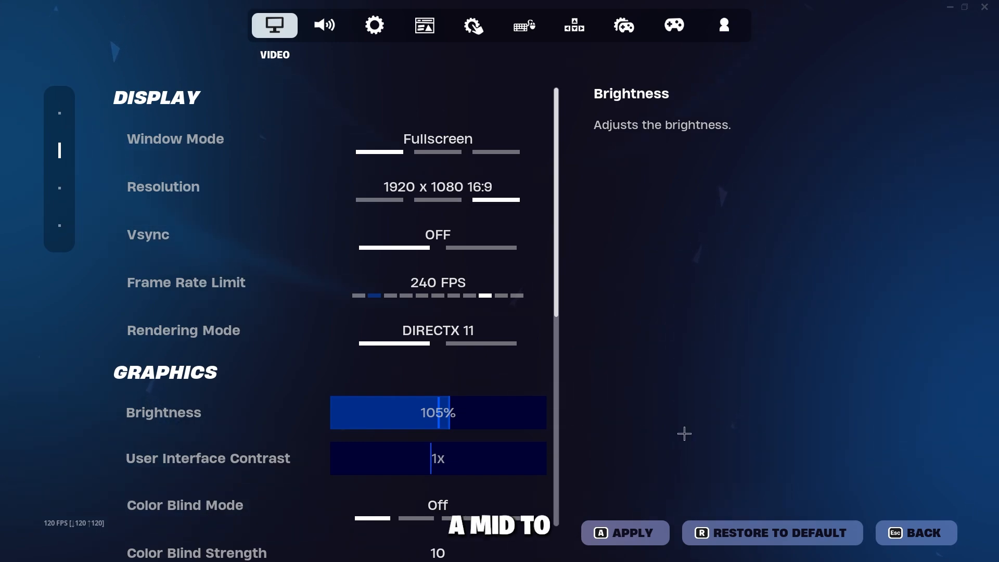
{"action": "left_click", "coordinate": [625, 533]}
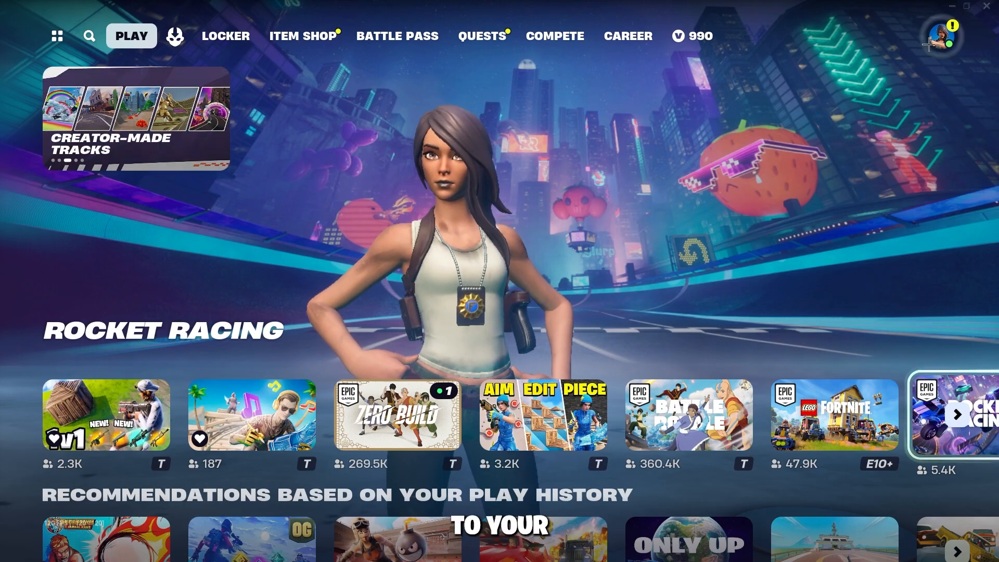
Step: Review Advanced Graphics, confirming Shadows, Global Illumination and Reflections are Off
{"action": "left_click", "coordinate": [942, 36]}
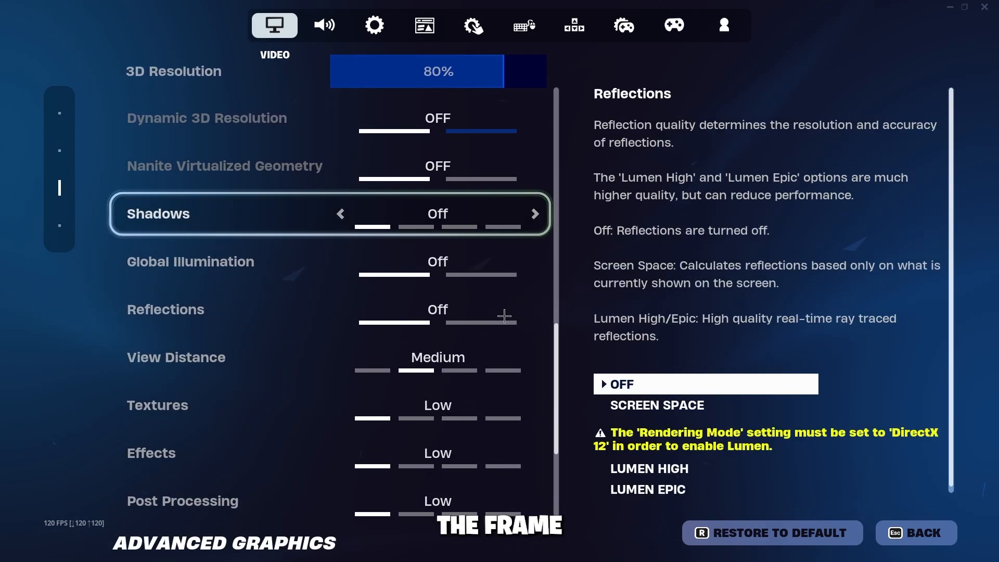
{"action": "scroll", "scroll_direction": "down", "scroll_amount": 3}
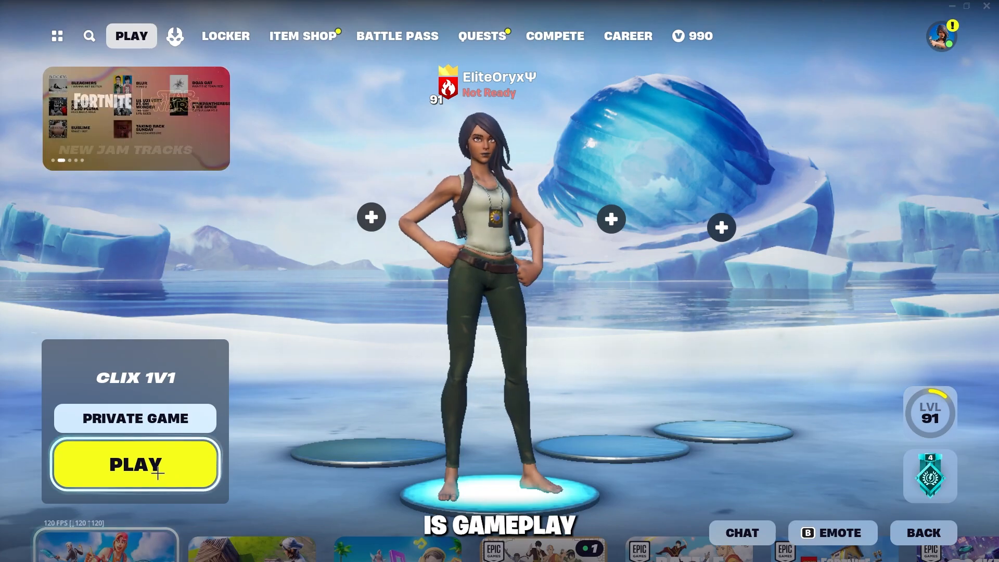
{"action": "left_click", "coordinate": [135, 464]}
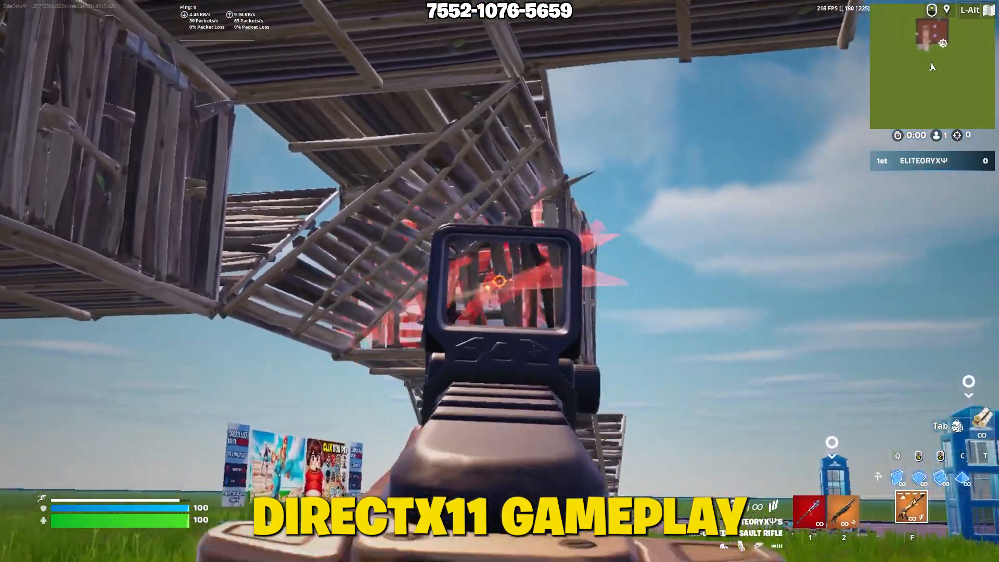
{"action": "left_click", "coordinate": [497, 284]}
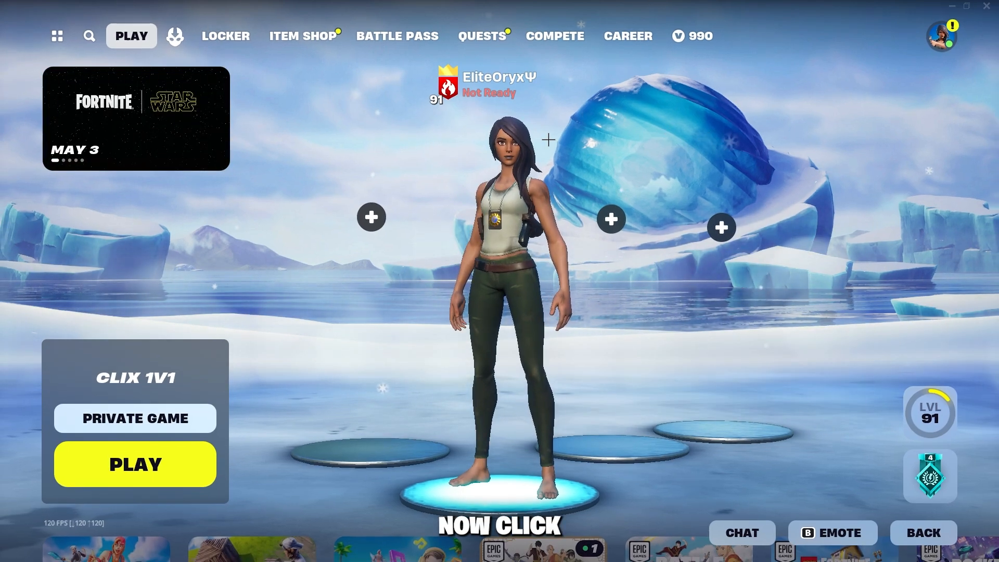
Step: Exit Fortnite from the side panel to the Windows desktop
{"action": "left_click", "coordinate": [938, 36]}
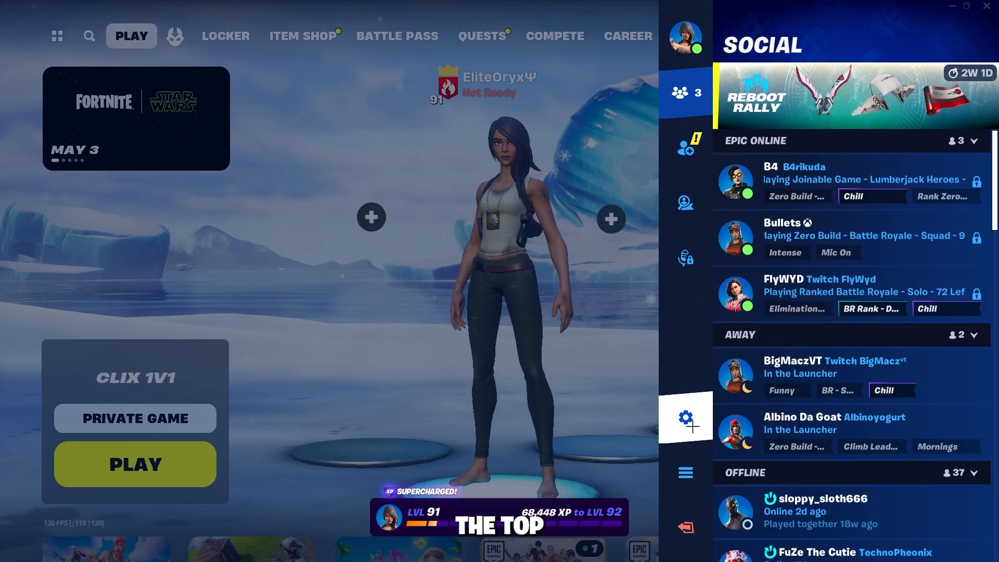
{"action": "left_click", "coordinate": [685, 417]}
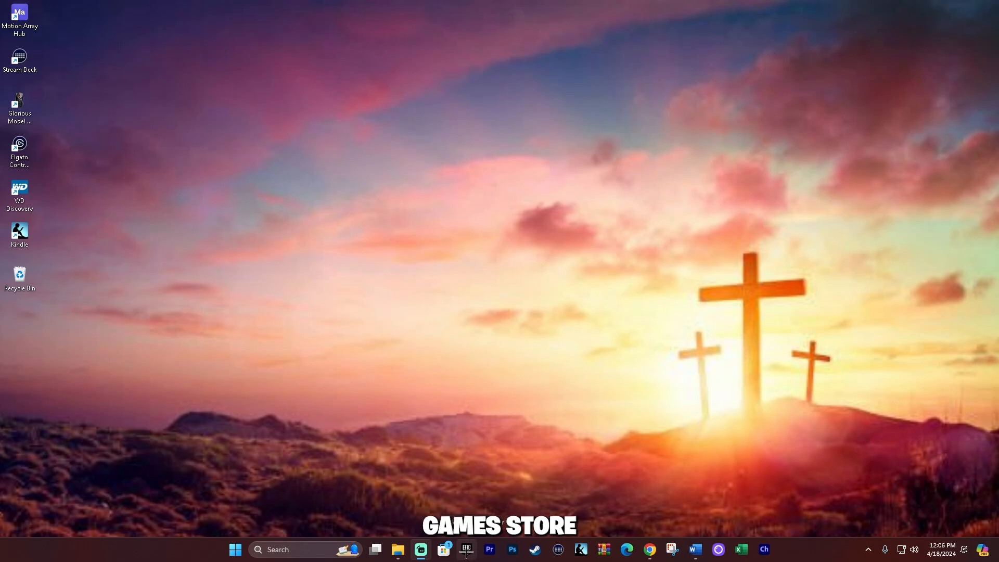
Step: Enable DirectX 12 Shaders in Fortnite's Epic Games Launcher installation options
{"action": "left_click", "coordinate": [466, 549]}
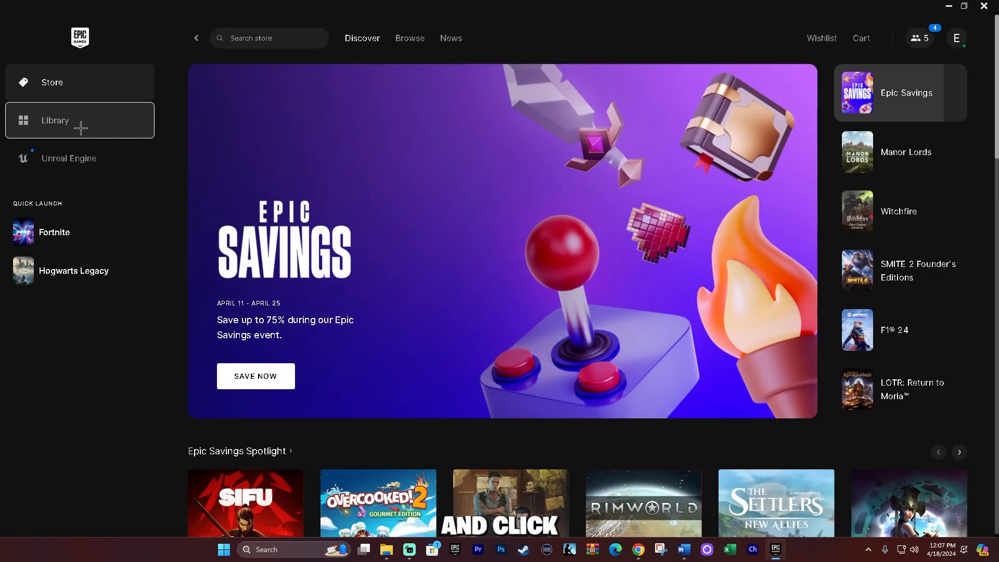
{"action": "left_click", "coordinate": [55, 120]}
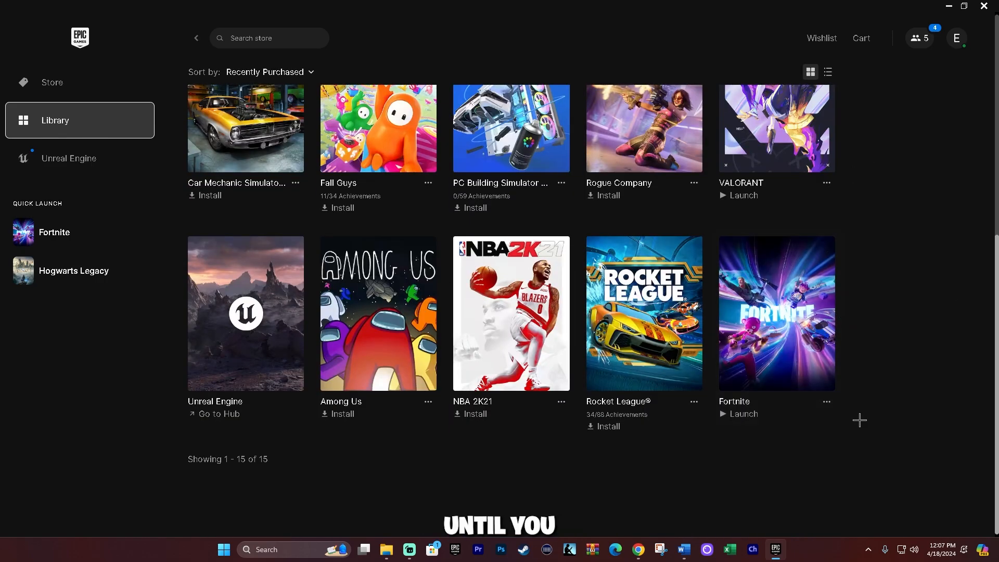
{"action": "left_click", "coordinate": [826, 402]}
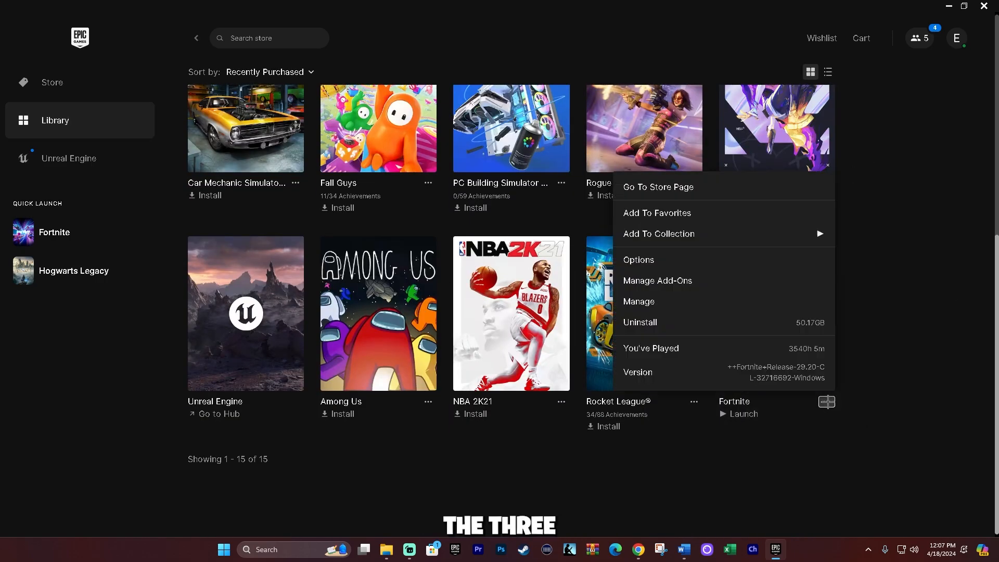
{"action": "left_click", "coordinate": [638, 260]}
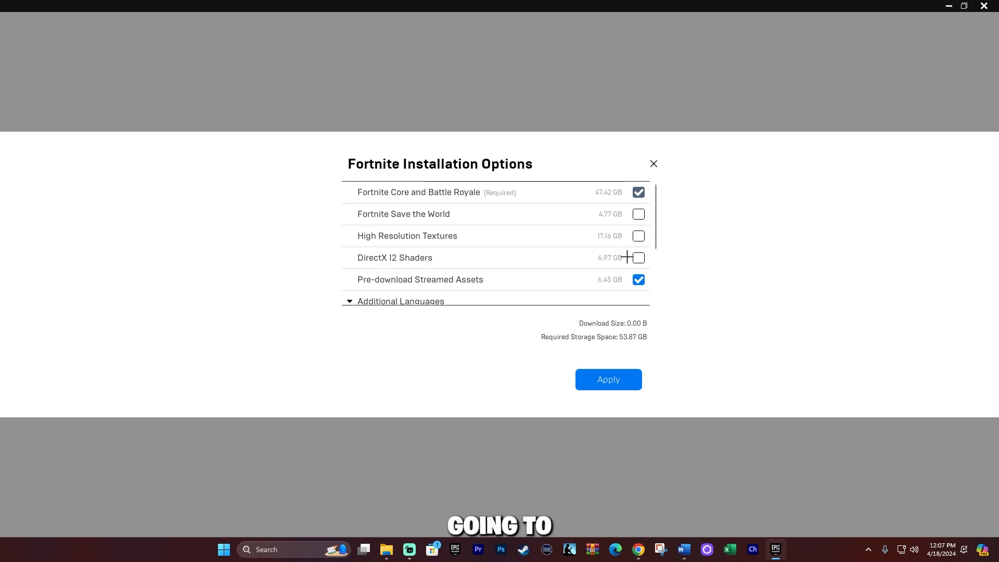
{"action": "left_click", "coordinate": [609, 379]}
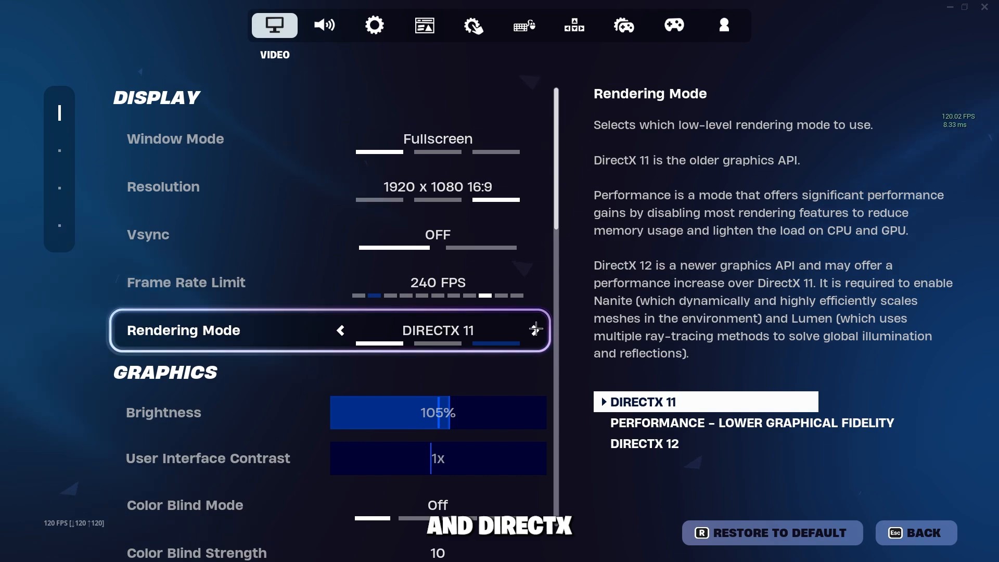
Step: Set Fortnite's Rendering Mode to DirectX 12, apply it, and reopen settings
{"action": "left_click", "coordinate": [536, 329]}
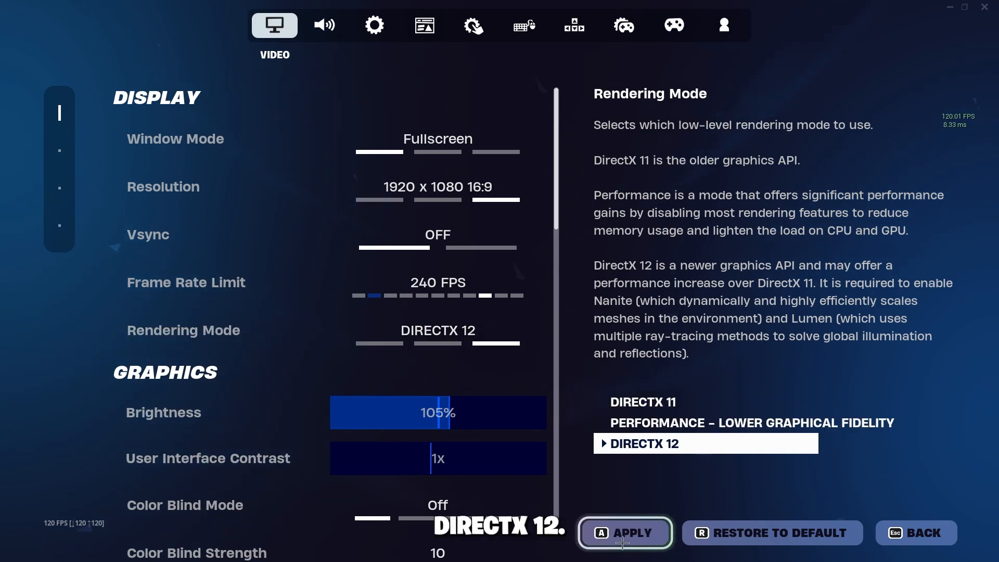
{"action": "left_click", "coordinate": [624, 532]}
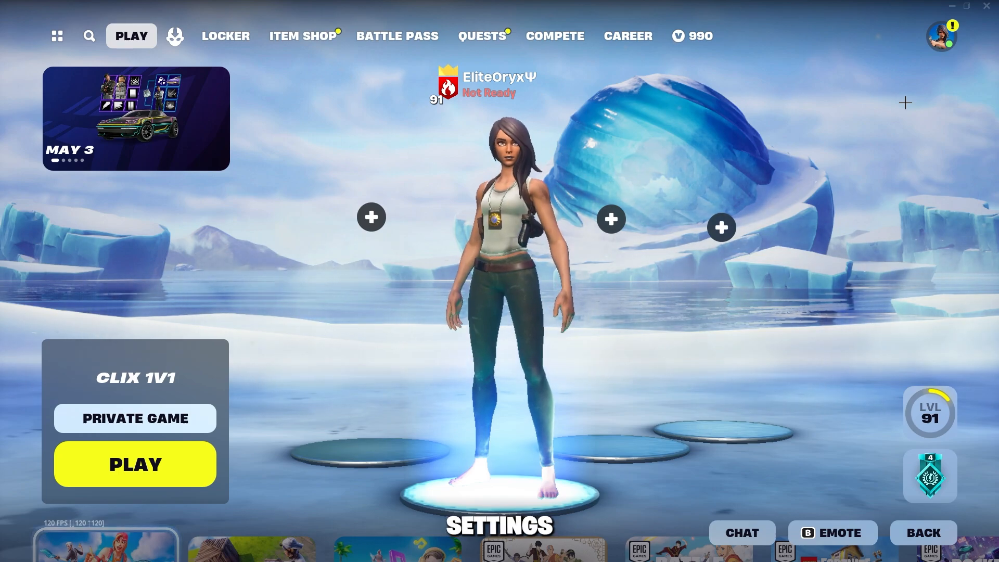
{"action": "left_click", "coordinate": [941, 36]}
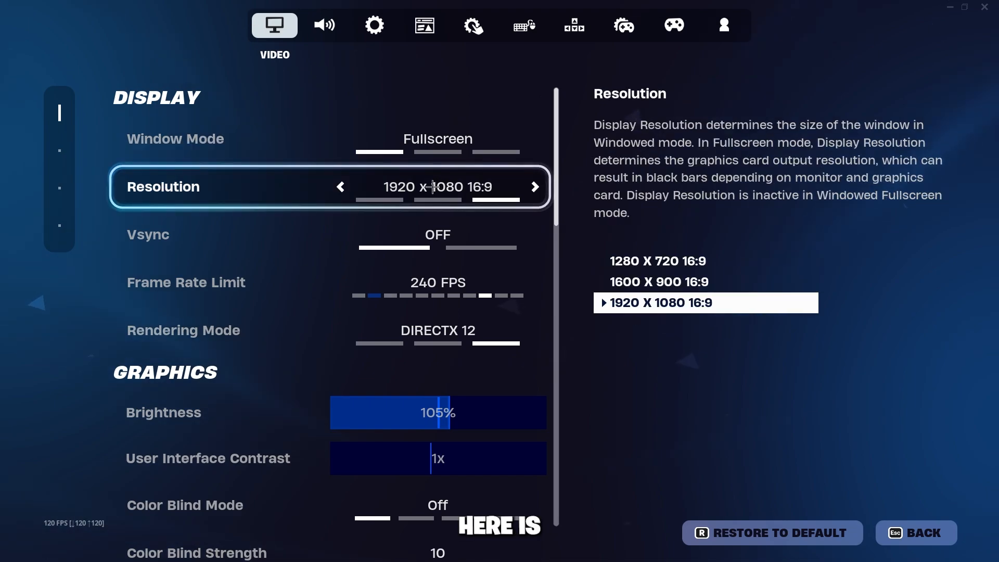
Step: Review the 1920x1080 display, Motion Blur Off and 90% 3D Resolution settings
{"action": "scroll", "scroll_direction": "down", "scroll_amount": 3}
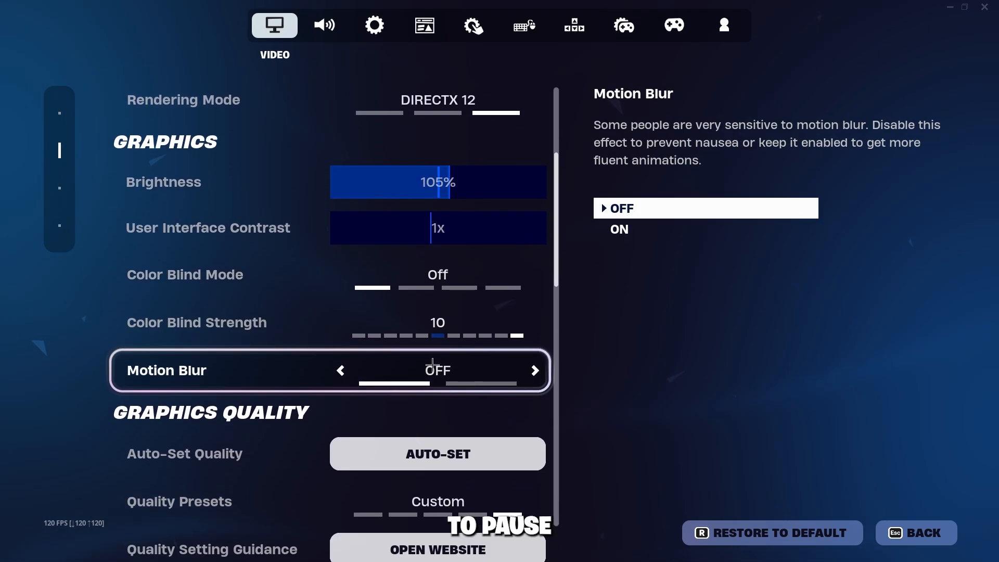
{"action": "scroll", "scroll_direction": "down", "scroll_amount": 3}
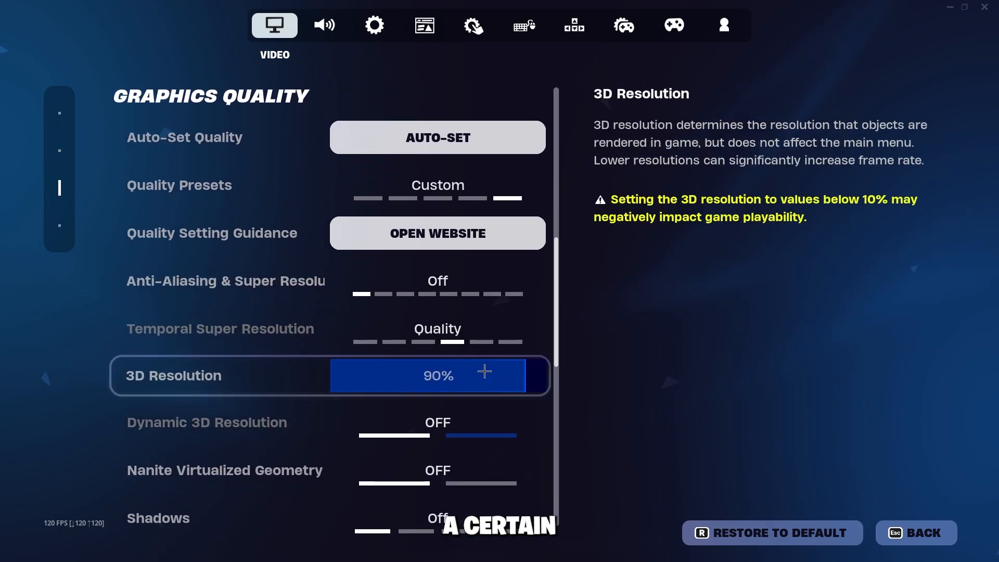
{"action": "scroll", "scroll_direction": "down", "scroll_amount": 3}
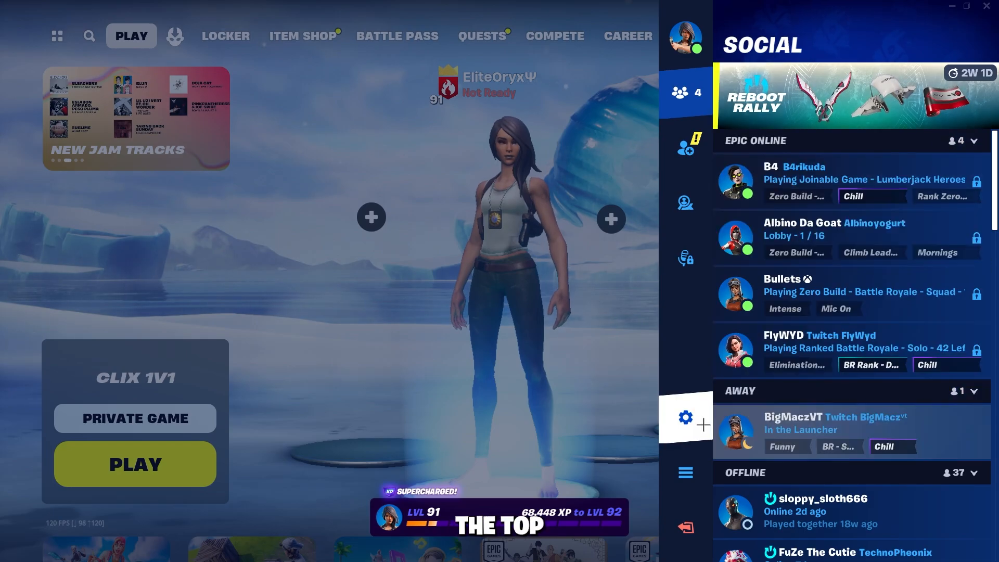
Step: Set Rendering Mode to Performance - Lower Graphical Fidelity, apply, and restart Fortnite
{"action": "left_click", "coordinate": [685, 417]}
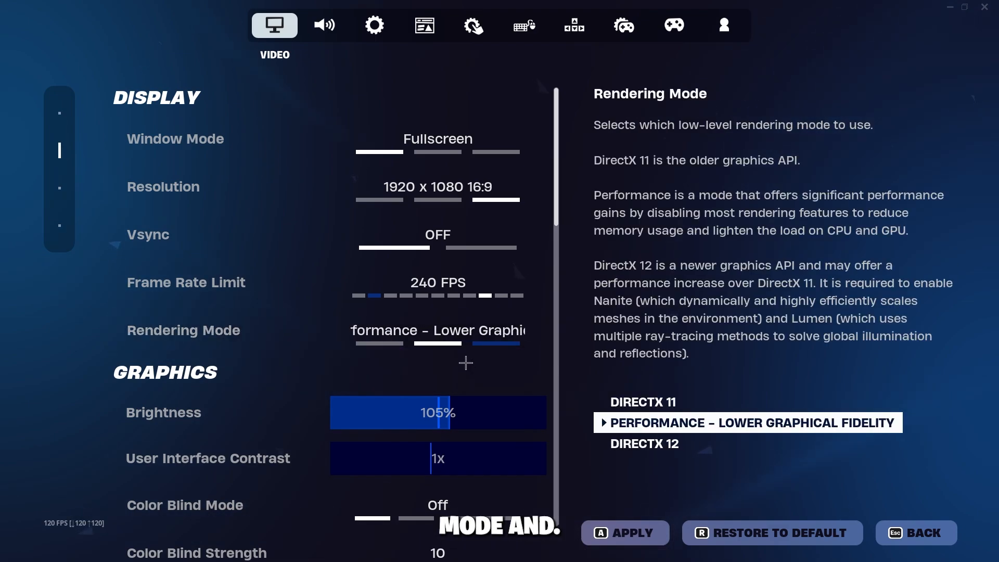
{"action": "left_click", "coordinate": [625, 532]}
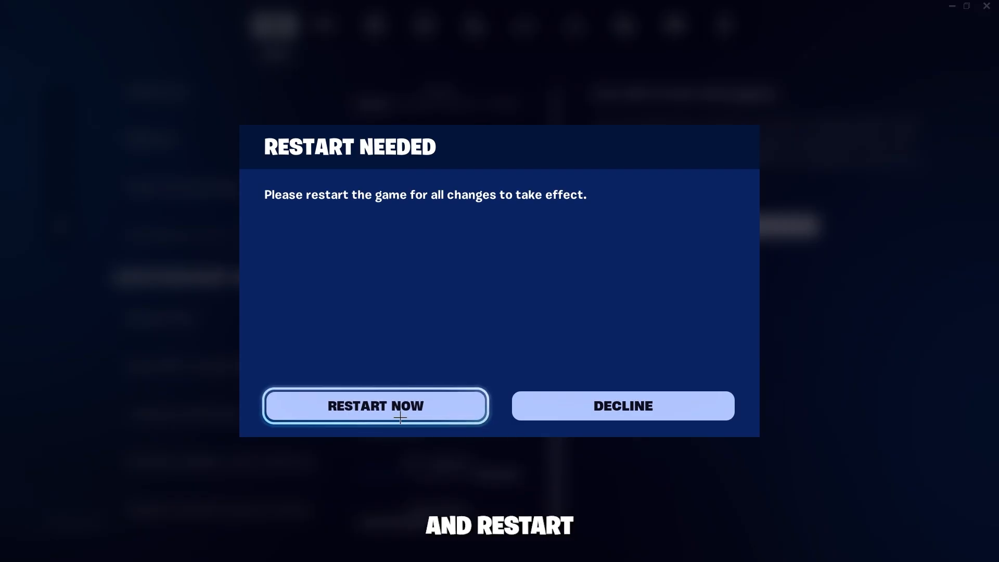
{"action": "left_click", "coordinate": [376, 406]}
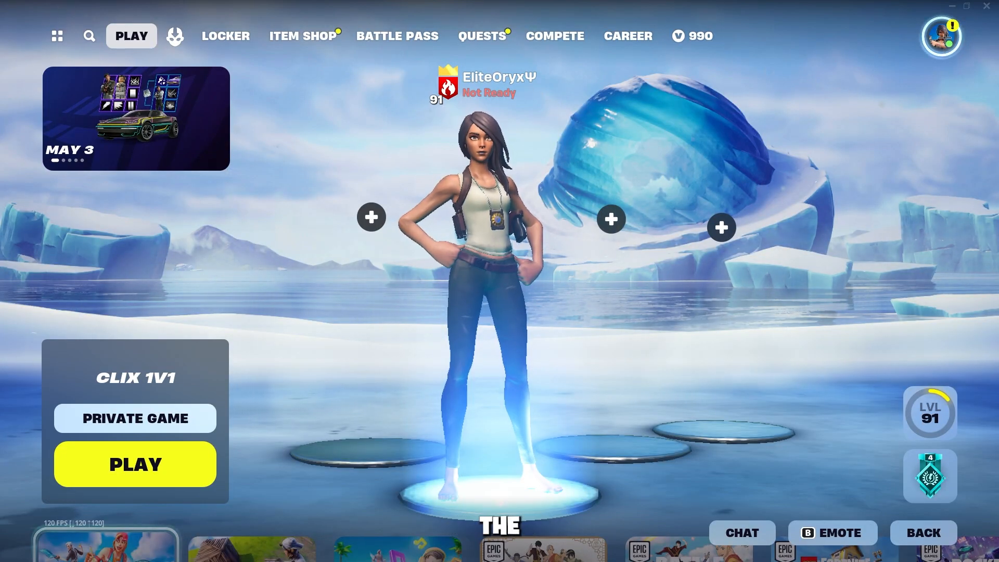
{"action": "left_click", "coordinate": [944, 35]}
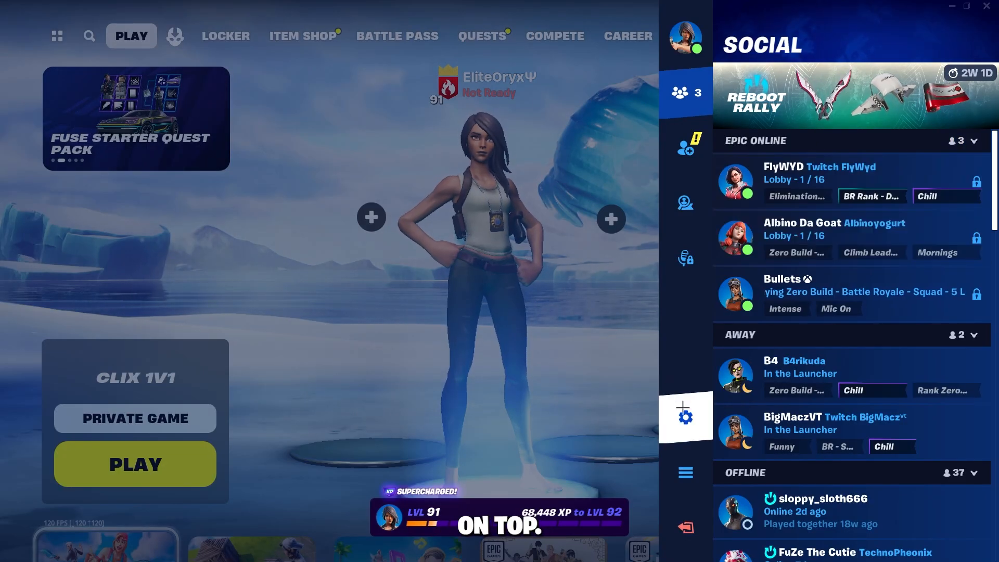
{"action": "left_click", "coordinate": [686, 417]}
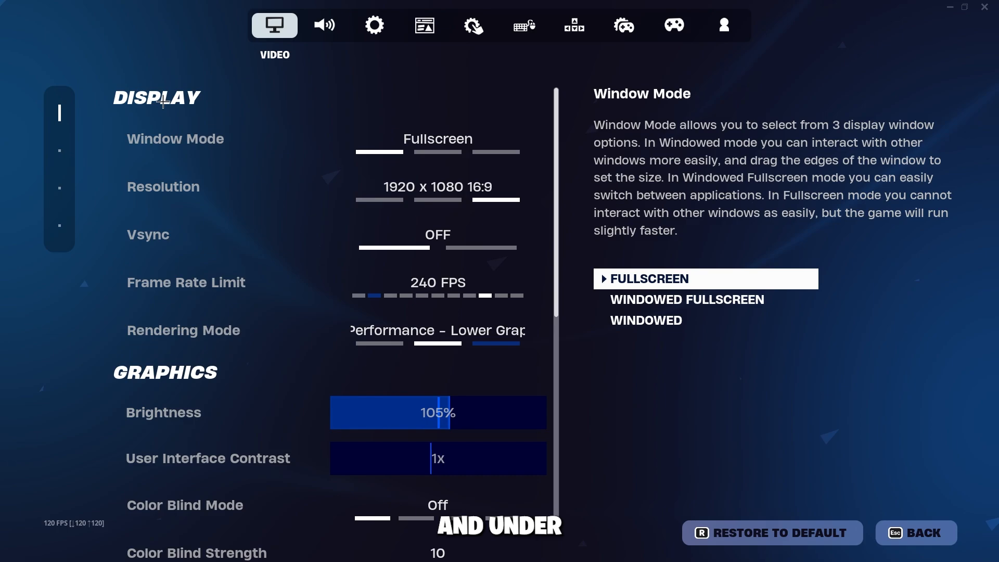
{"action": "scroll", "scroll_direction": "down", "scroll_amount": 3}
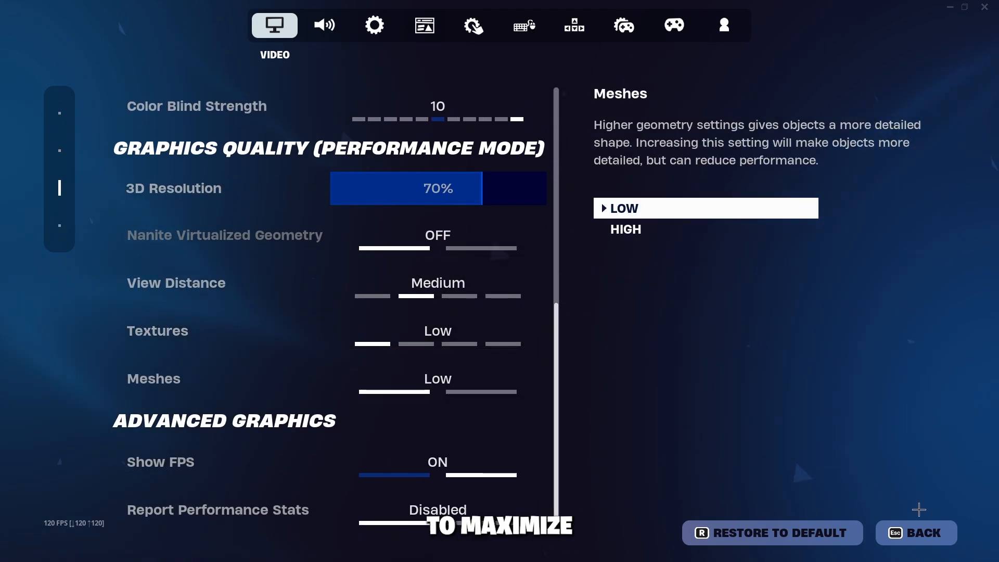
{"action": "left_click", "coordinate": [923, 532]}
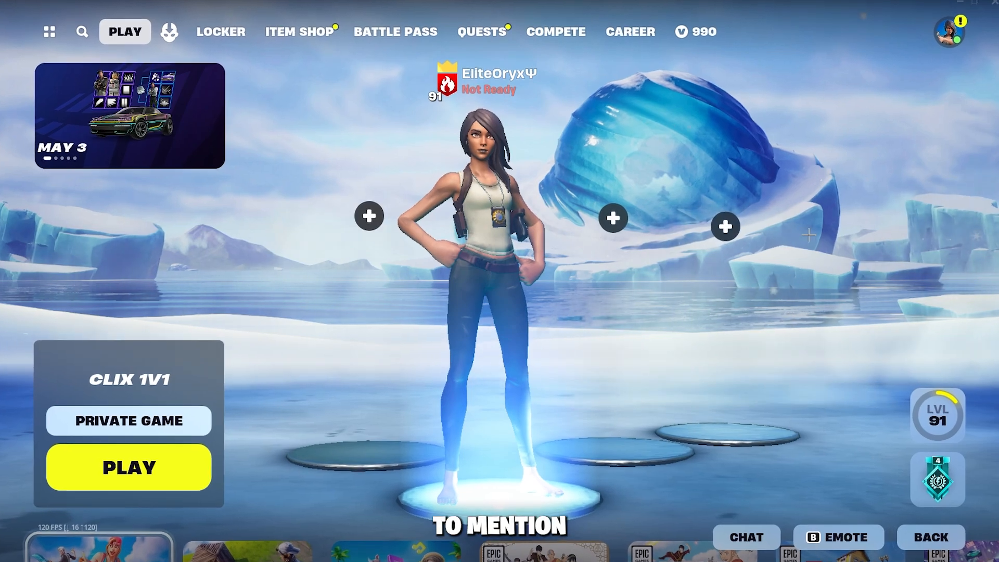